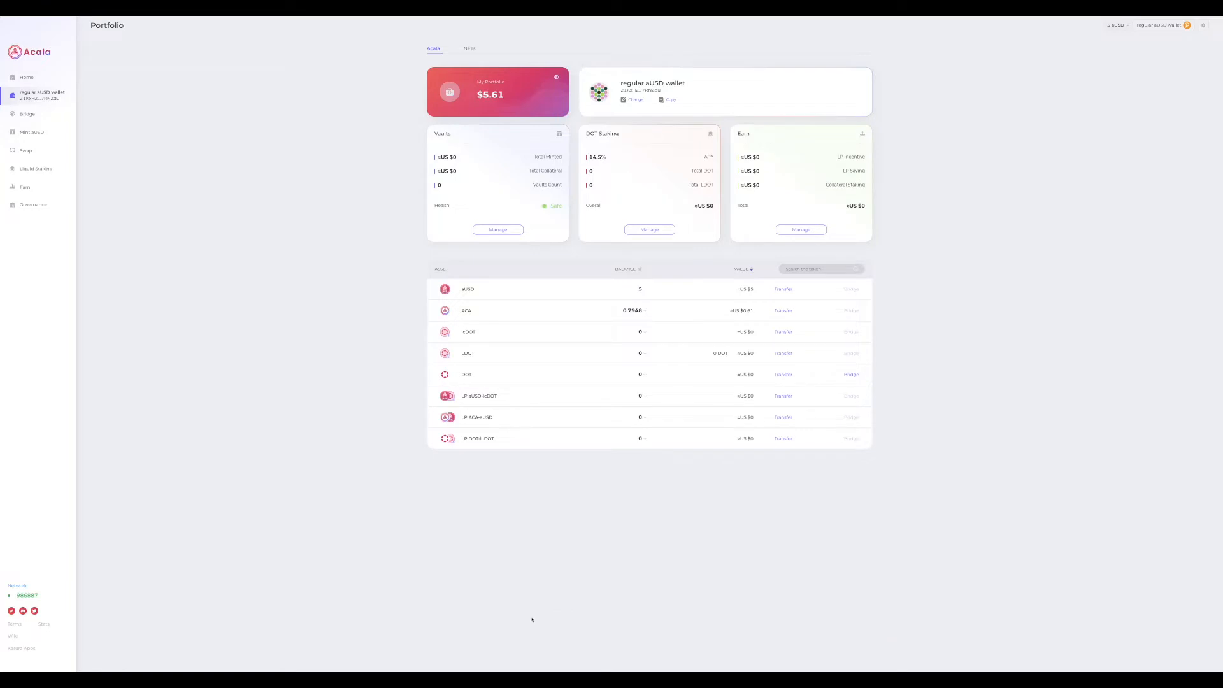
pyautogui.moveTo(591, 583)
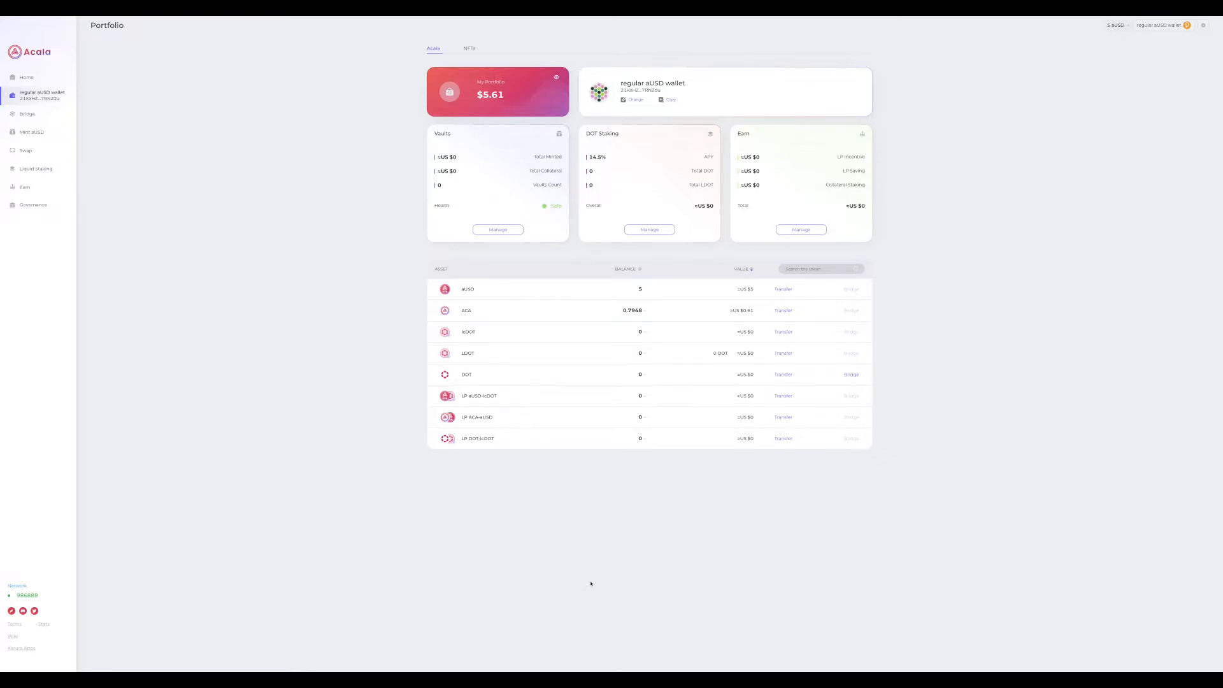
pyautogui.moveTo(657, 613)
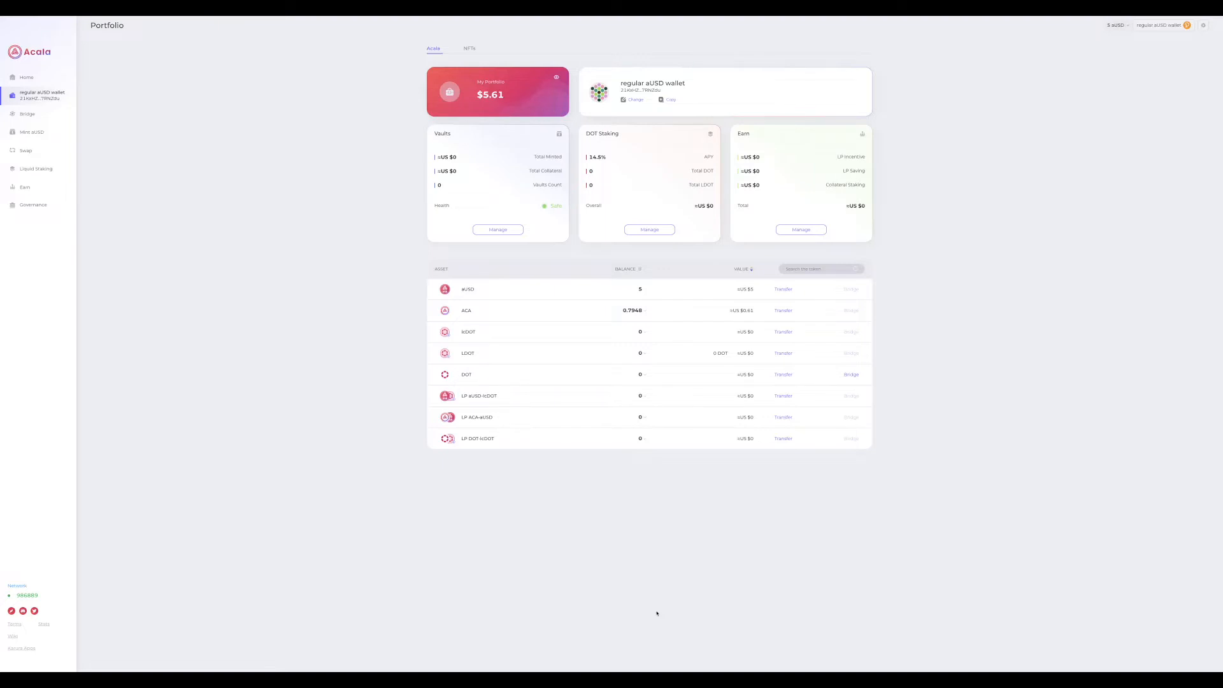
pyautogui.moveTo(142, 156)
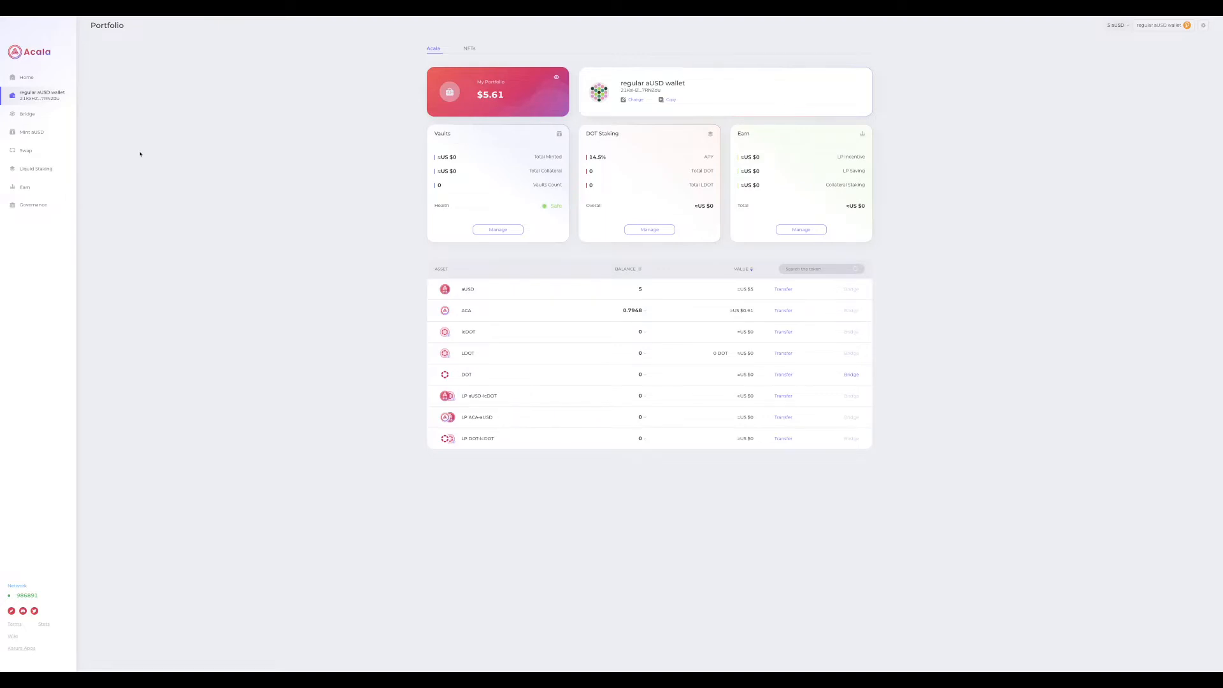
pyautogui.moveTo(501, 381)
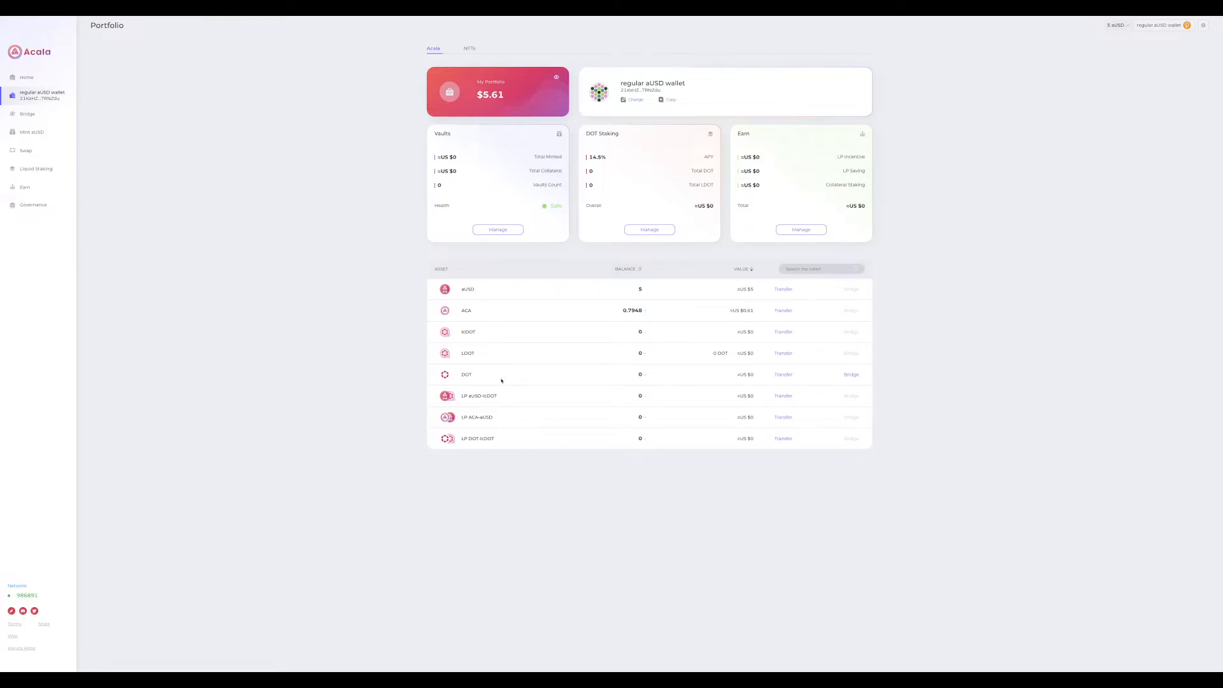
pyautogui.moveTo(683, 388)
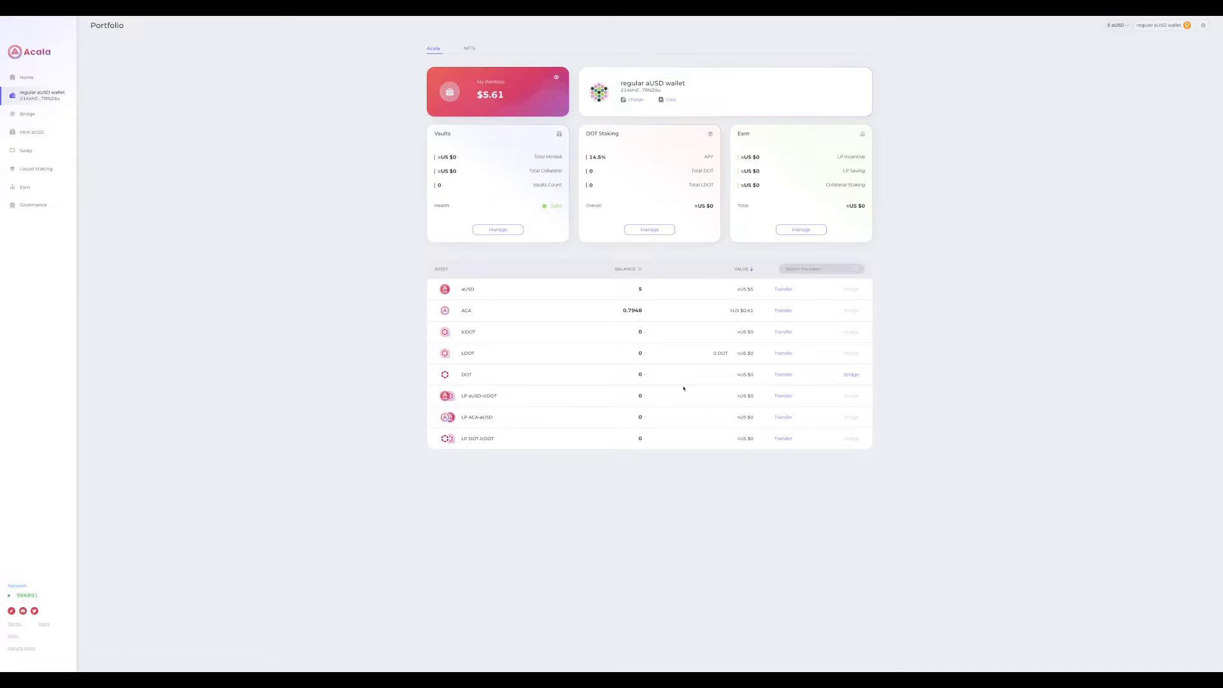
pyautogui.moveTo(518, 354)
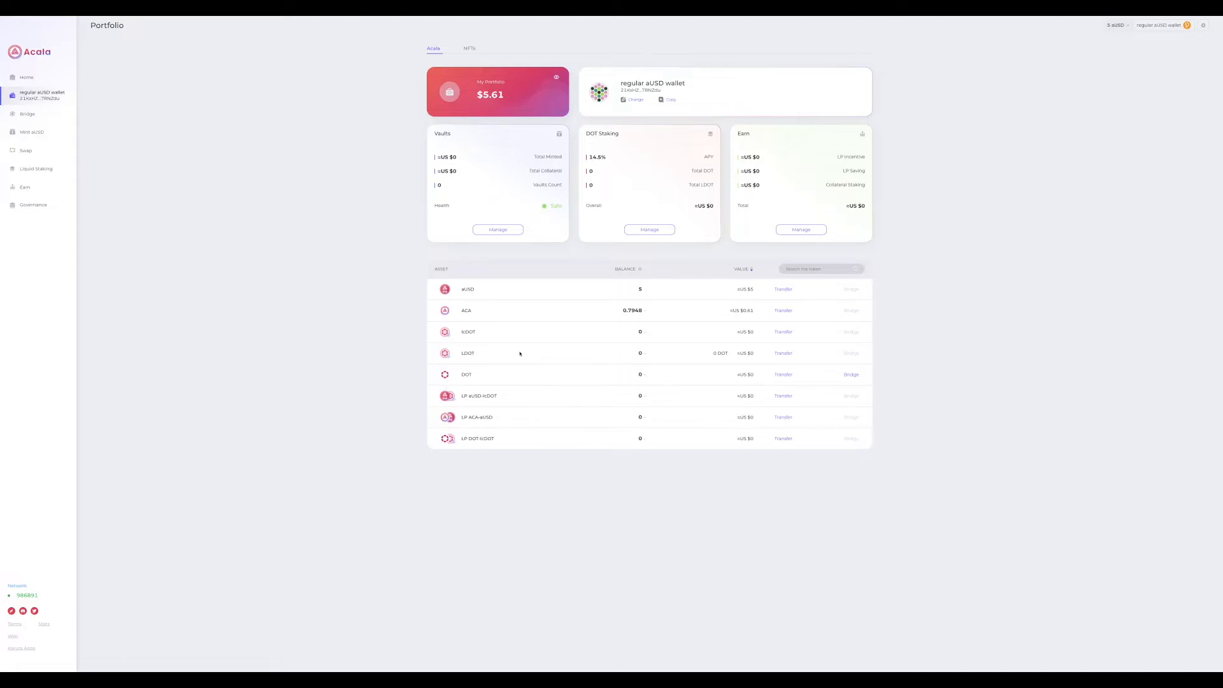
pyautogui.moveTo(44, 118)
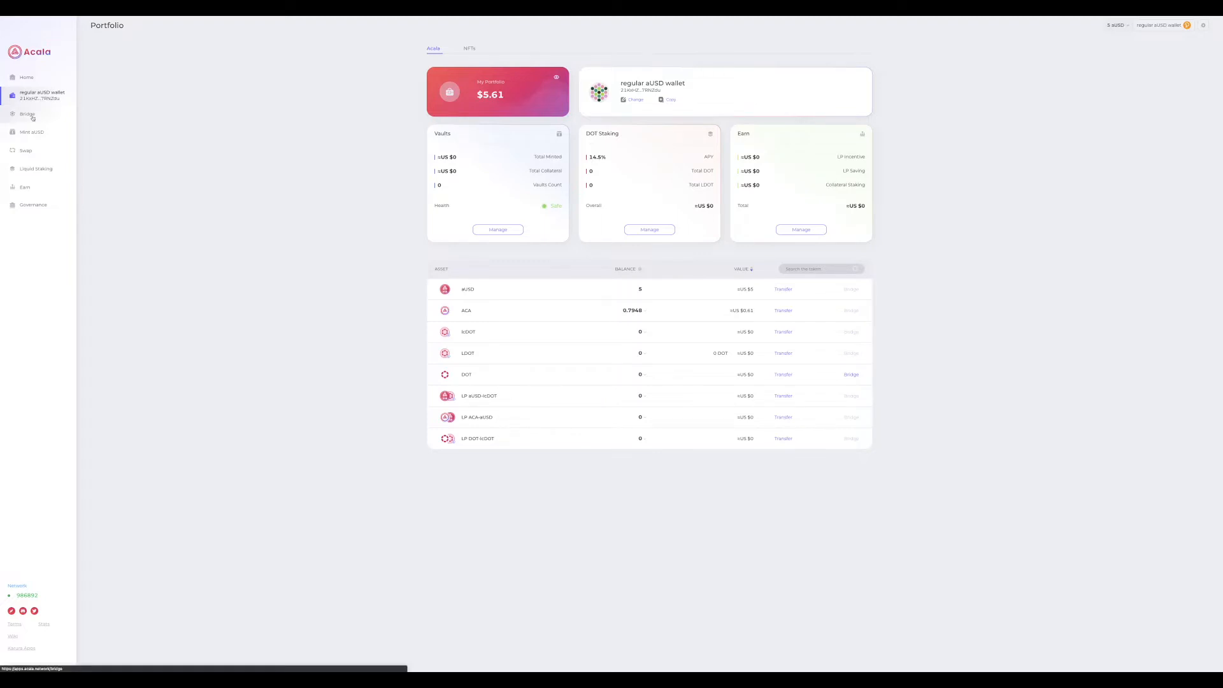
# - Bridge the maximum DOT balance from Polkadot to Acala
pyautogui.click(27, 115)
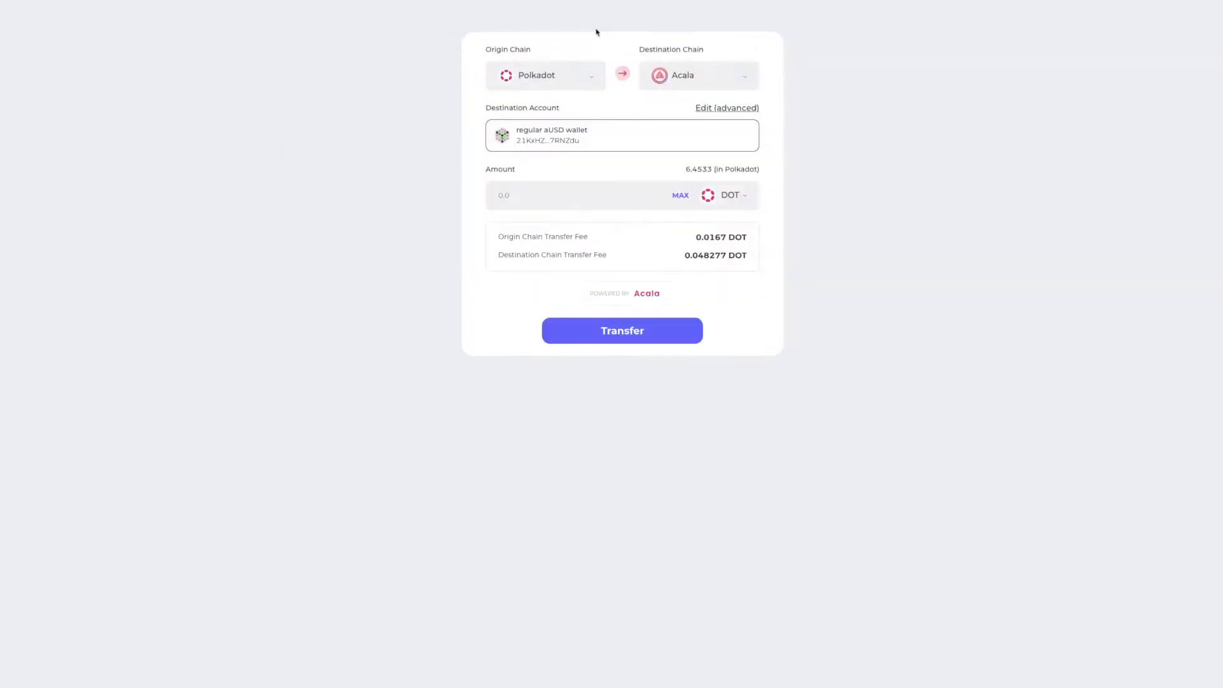
pyautogui.moveTo(710, 25)
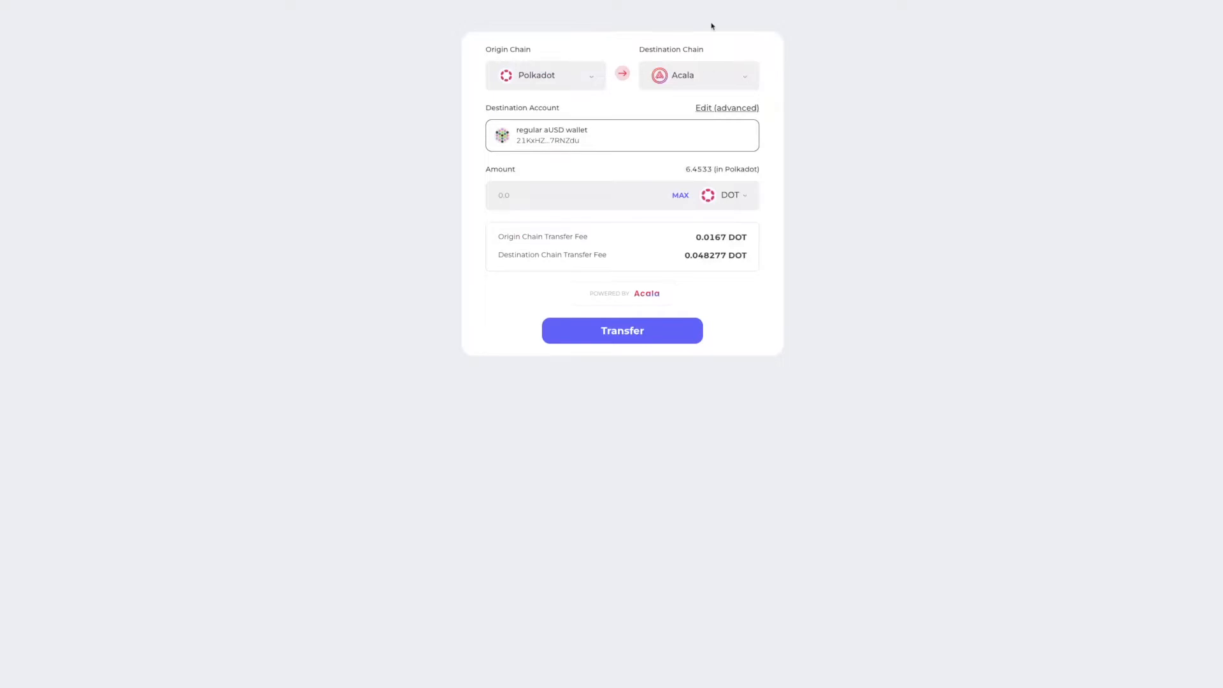
pyautogui.moveTo(745, 173)
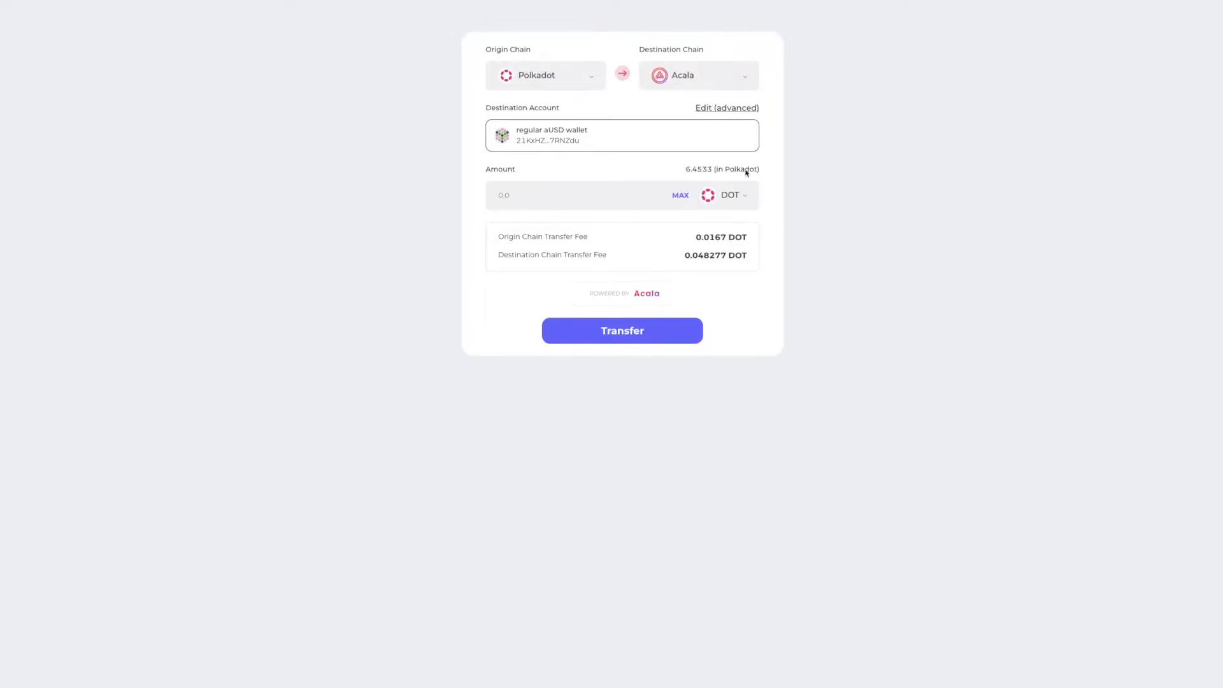
pyautogui.click(680, 195)
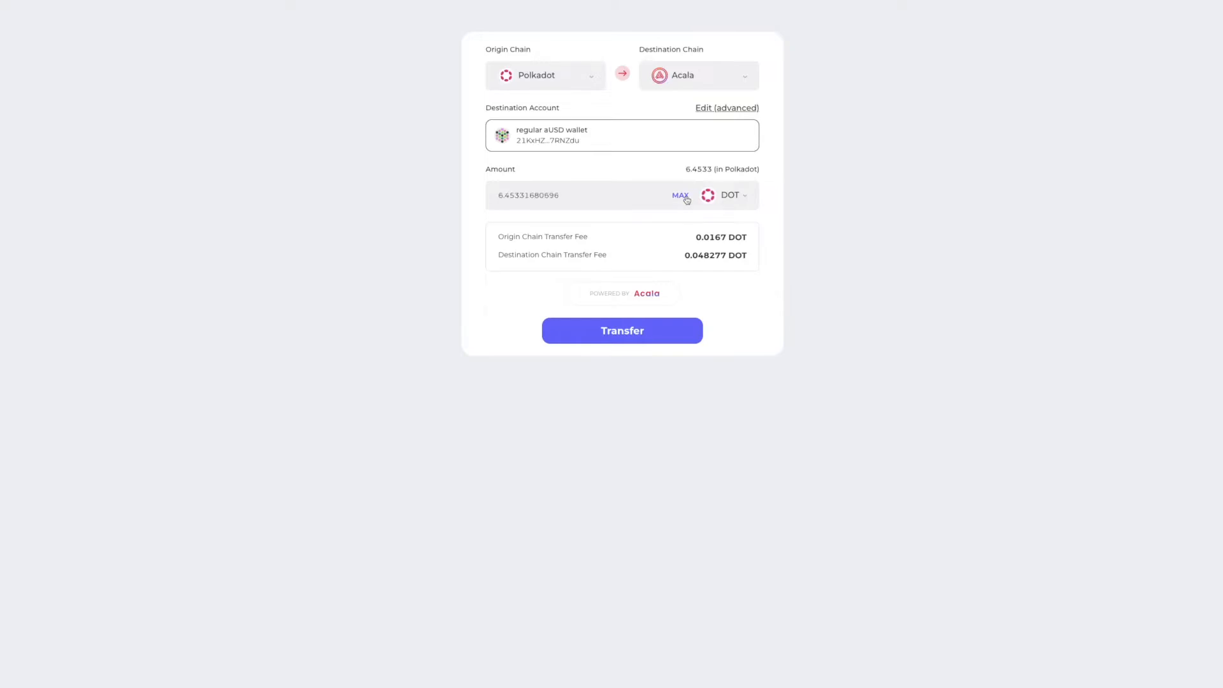
pyautogui.click(622, 330)
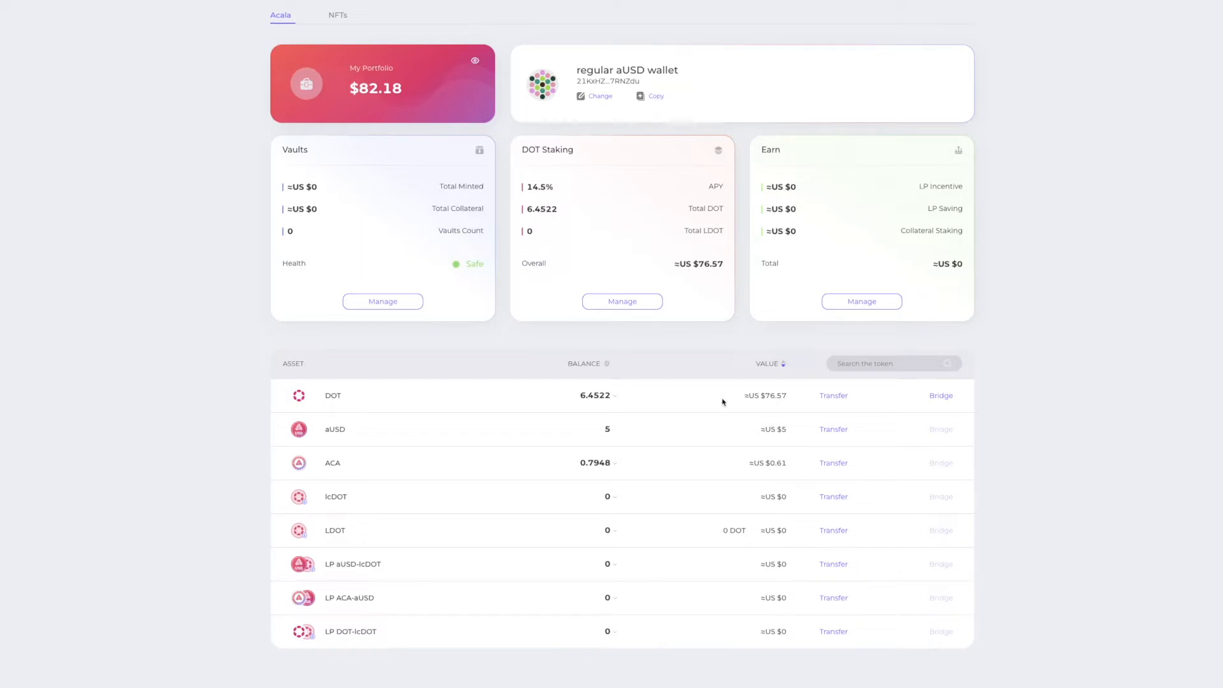
pyautogui.moveTo(542, 404)
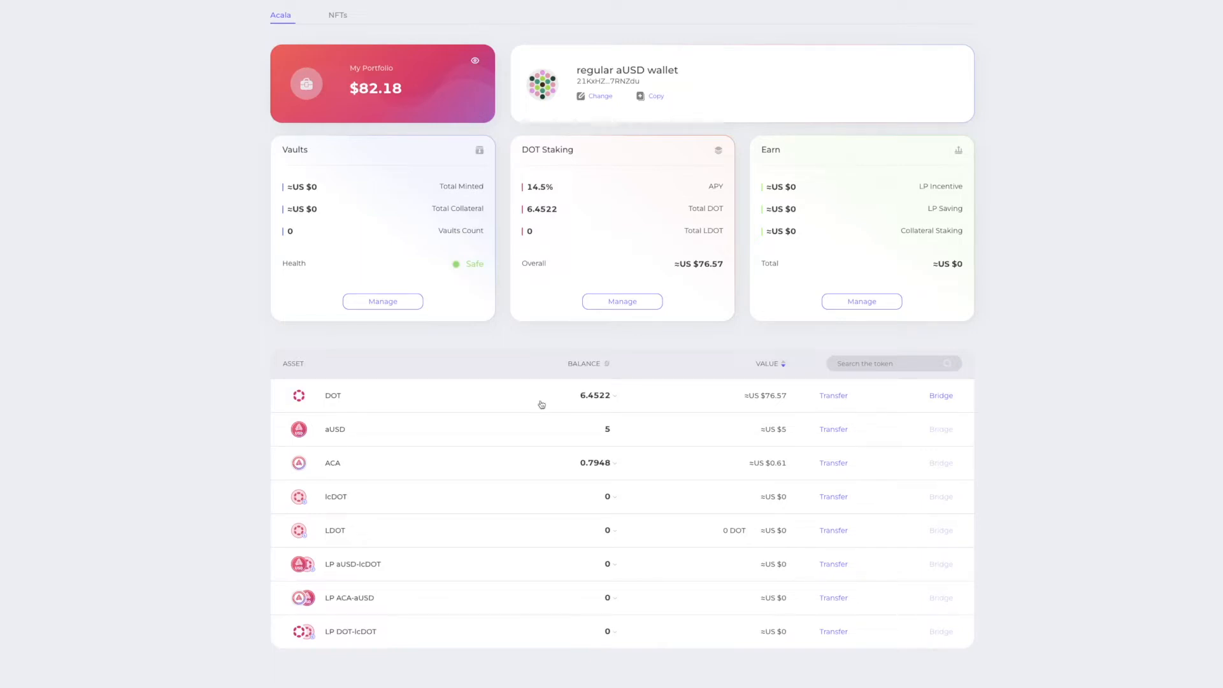
pyautogui.moveTo(583, 414)
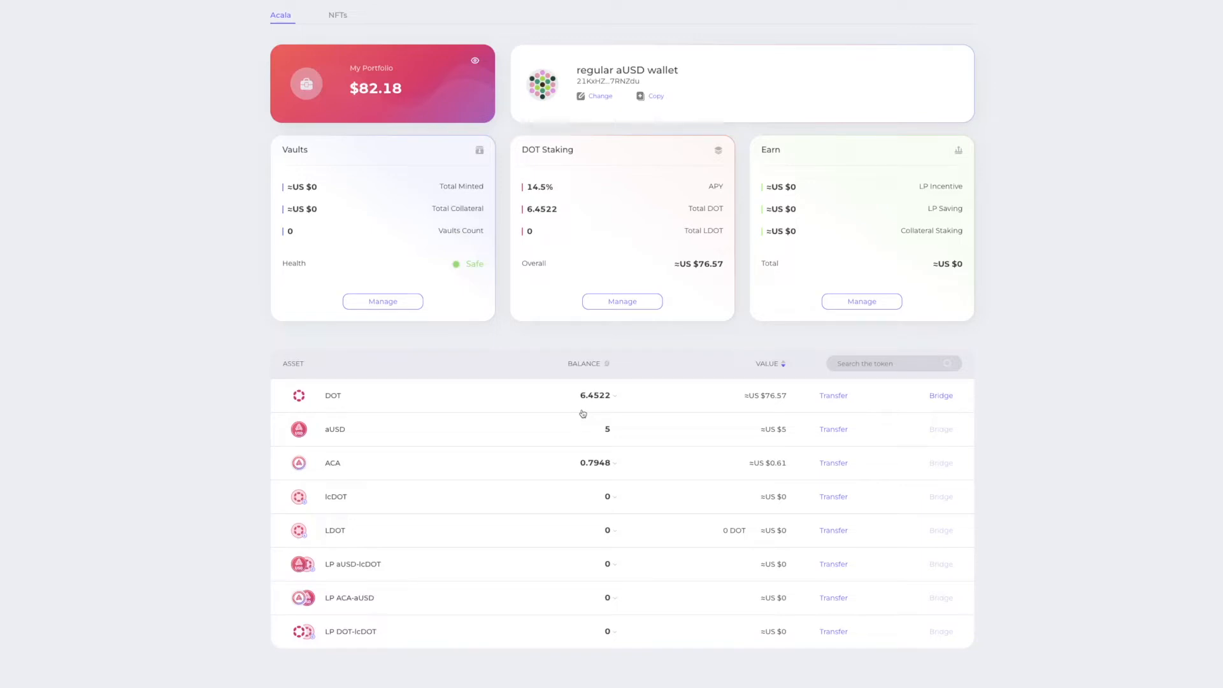
# - Enter the full 6.4522 DOT balance on the liquid staking page to mint LDOT
pyautogui.click(622, 301)
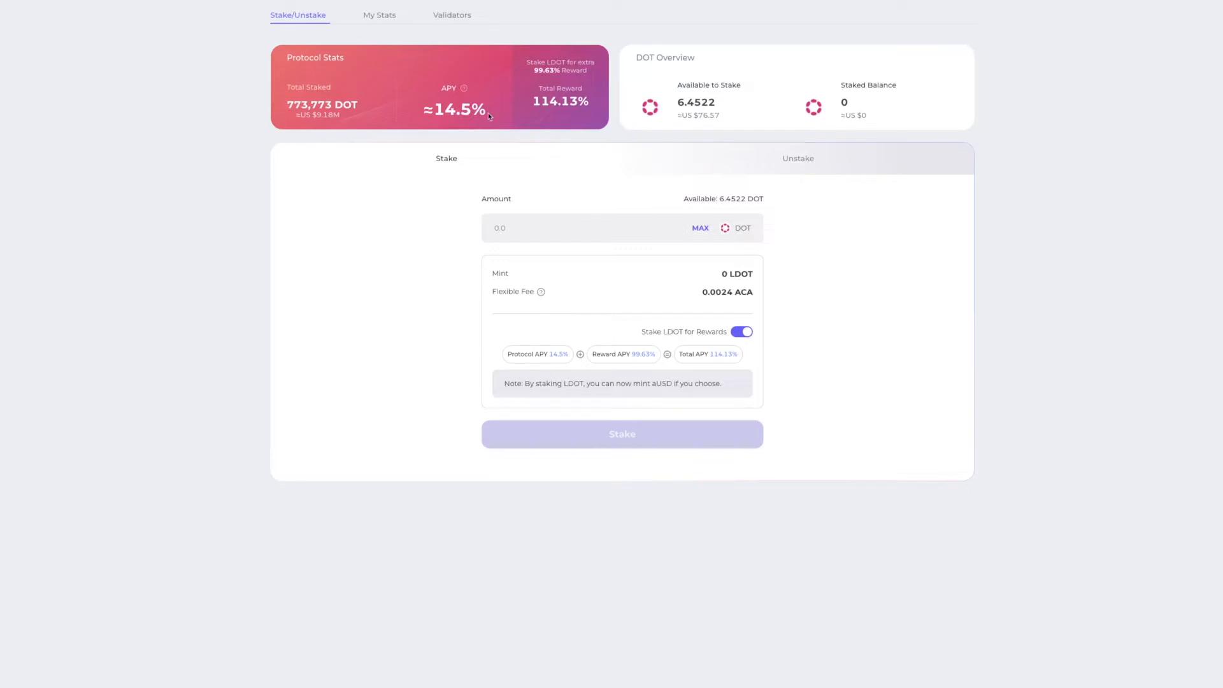
pyautogui.moveTo(614, 177)
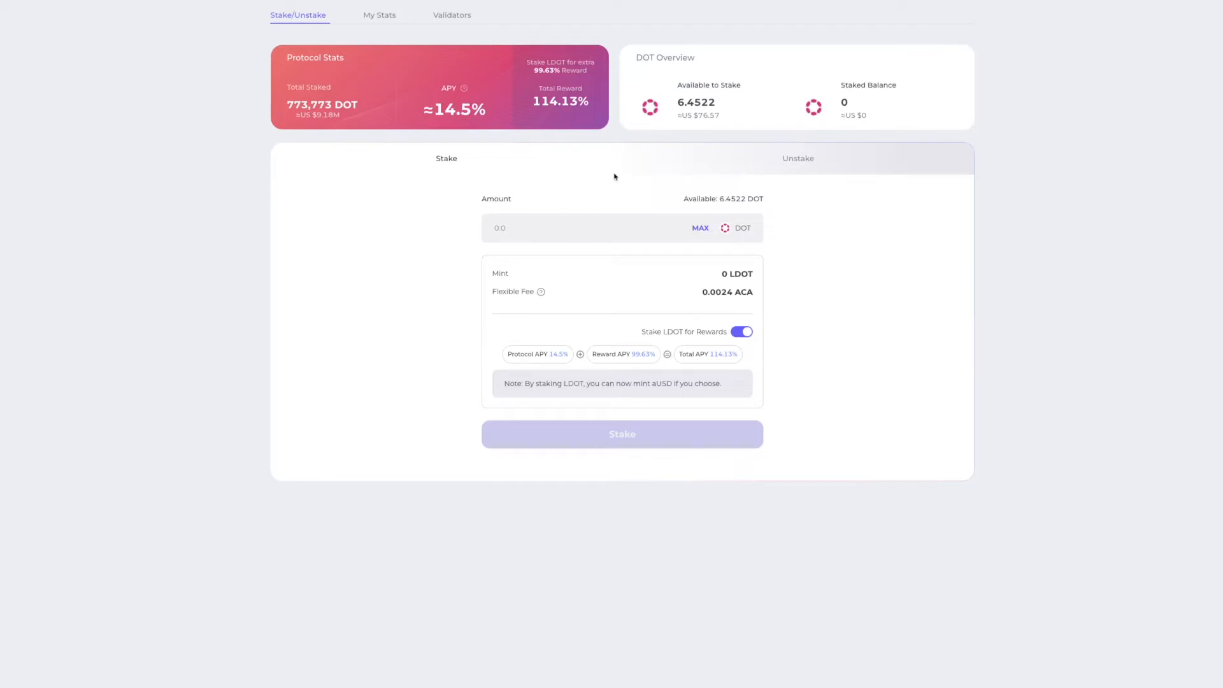
pyautogui.click(701, 228)
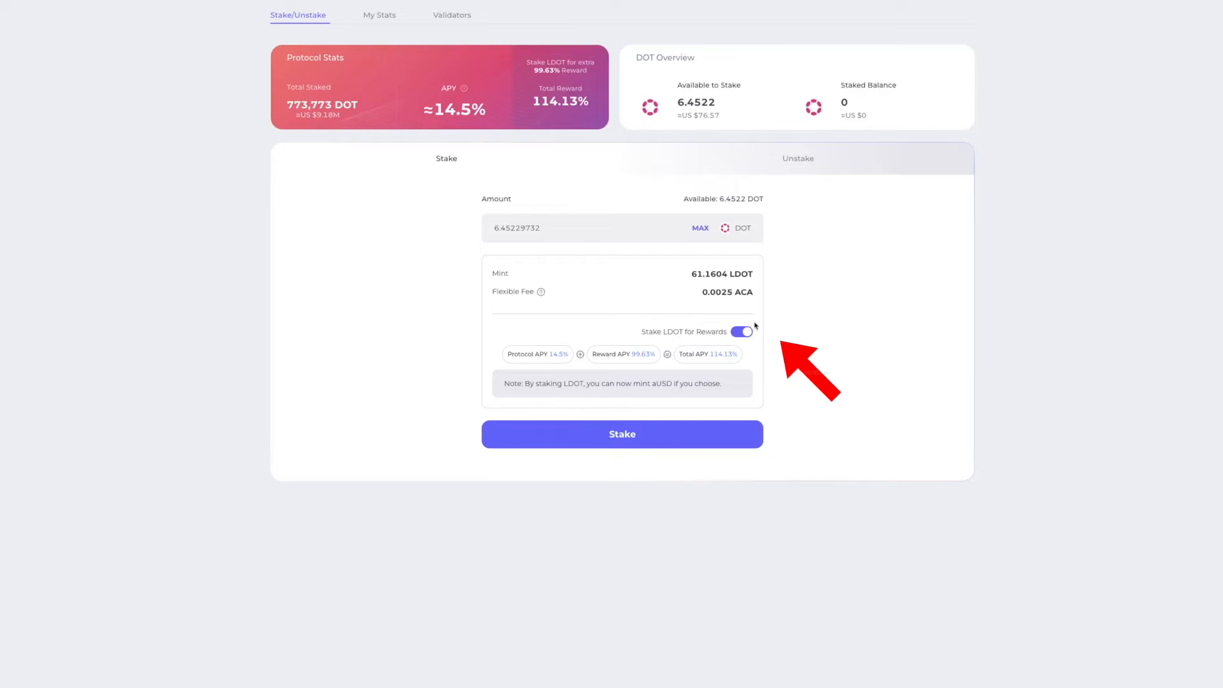
pyautogui.moveTo(592, 16)
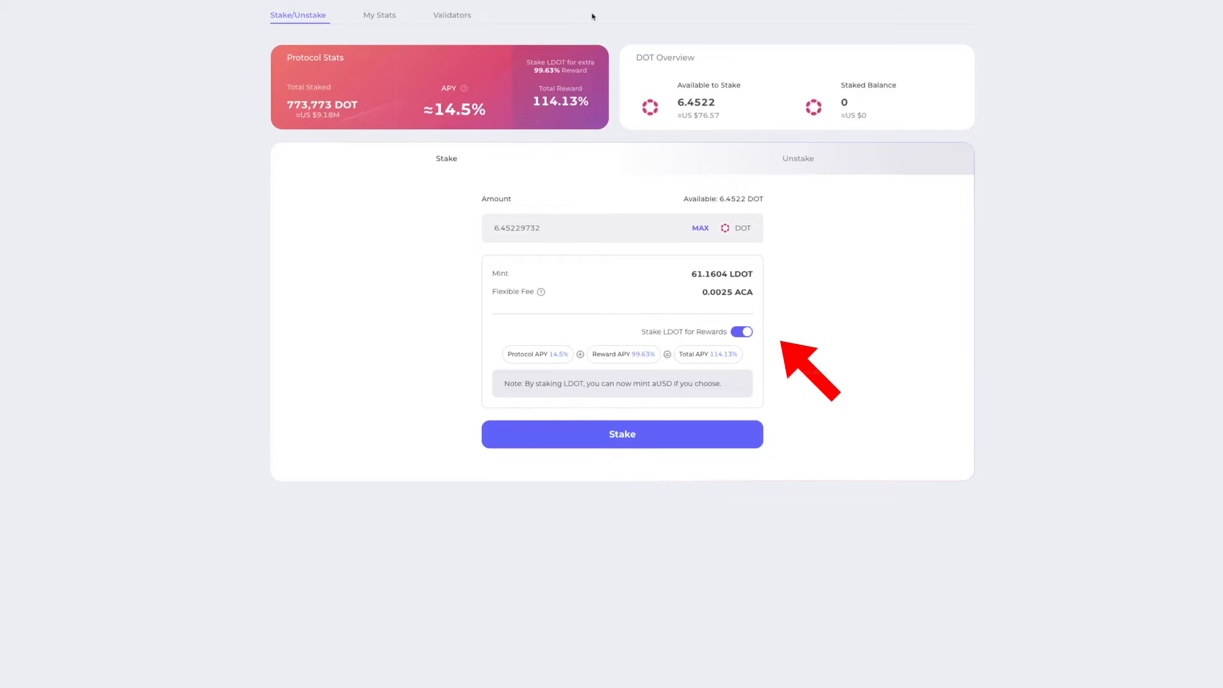
pyautogui.moveTo(597, 15)
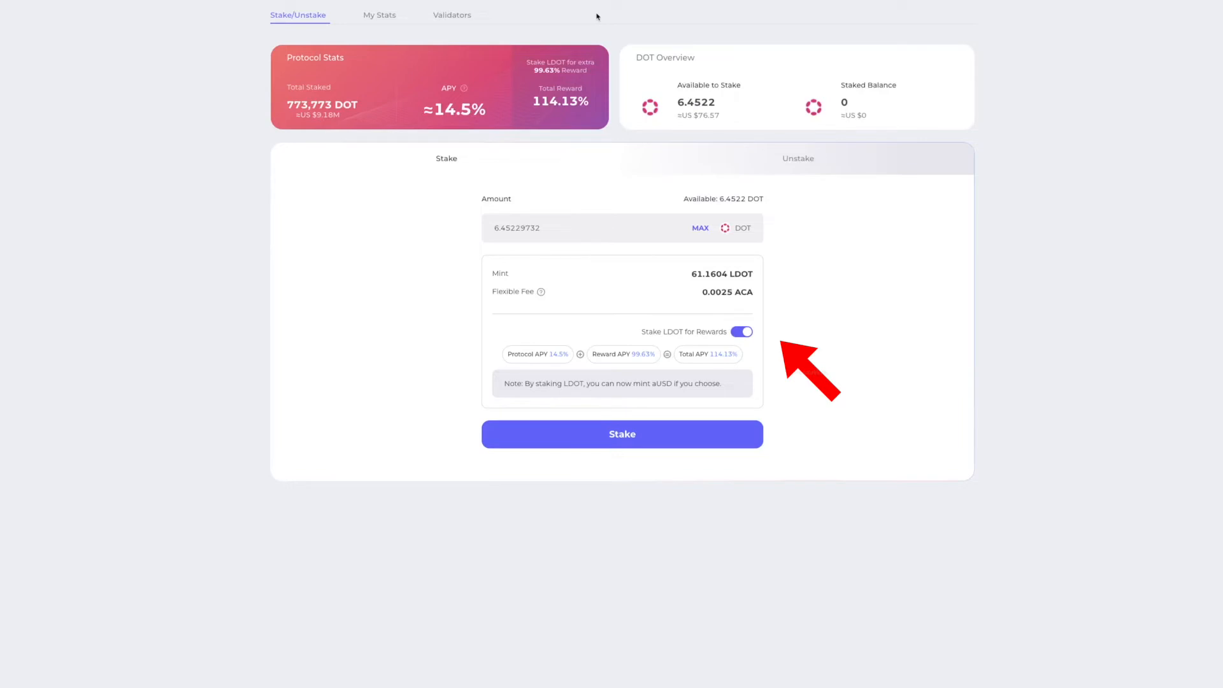
pyautogui.moveTo(930, 358)
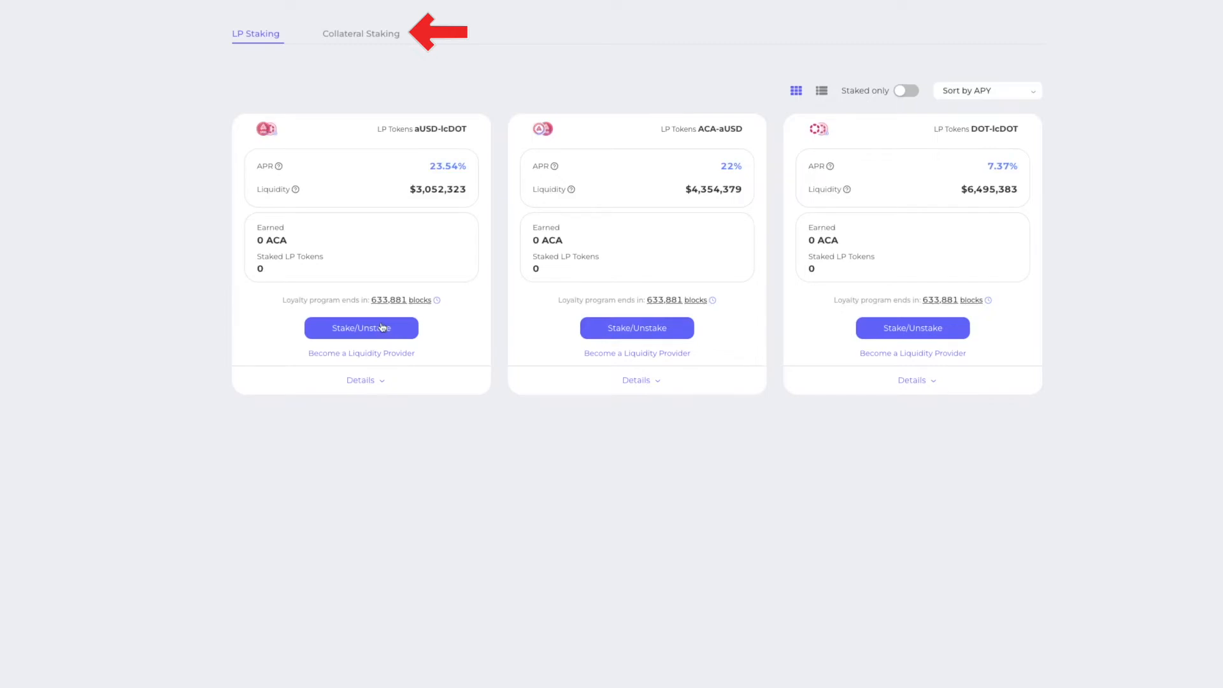
# - Show the LDOT collateral pool's rewards: 61.1604 LDOT staked, 0.0001 aUSD earned
pyautogui.click(361, 34)
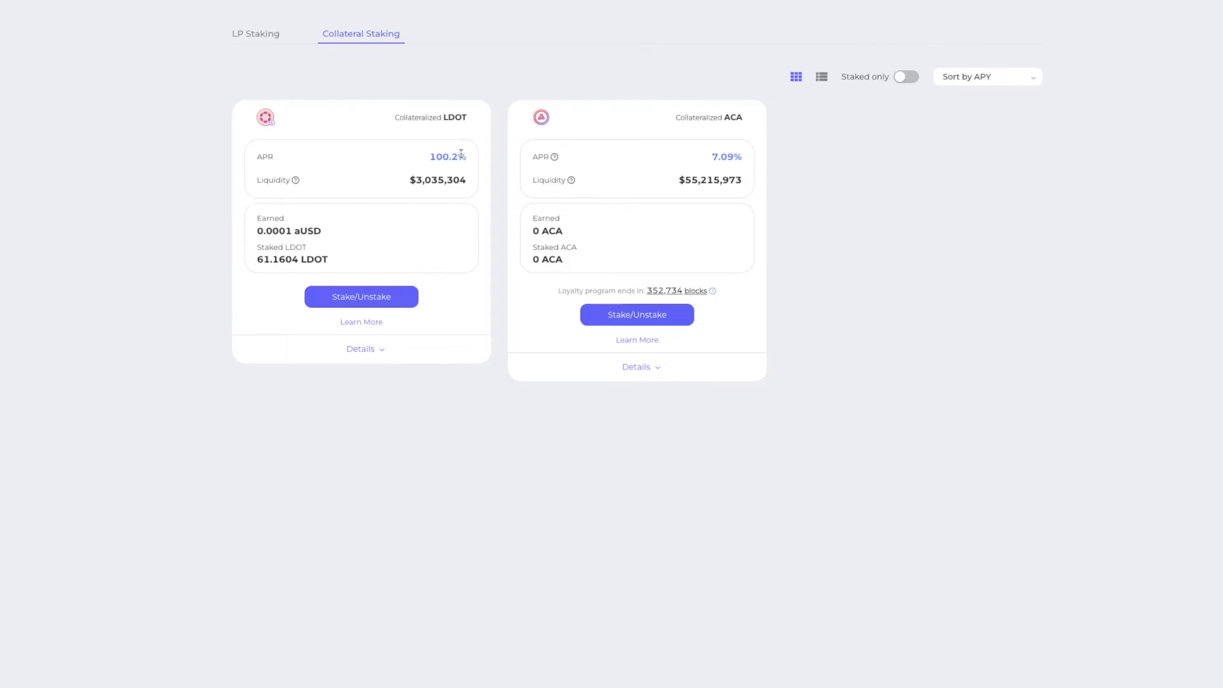
pyautogui.click(361, 348)
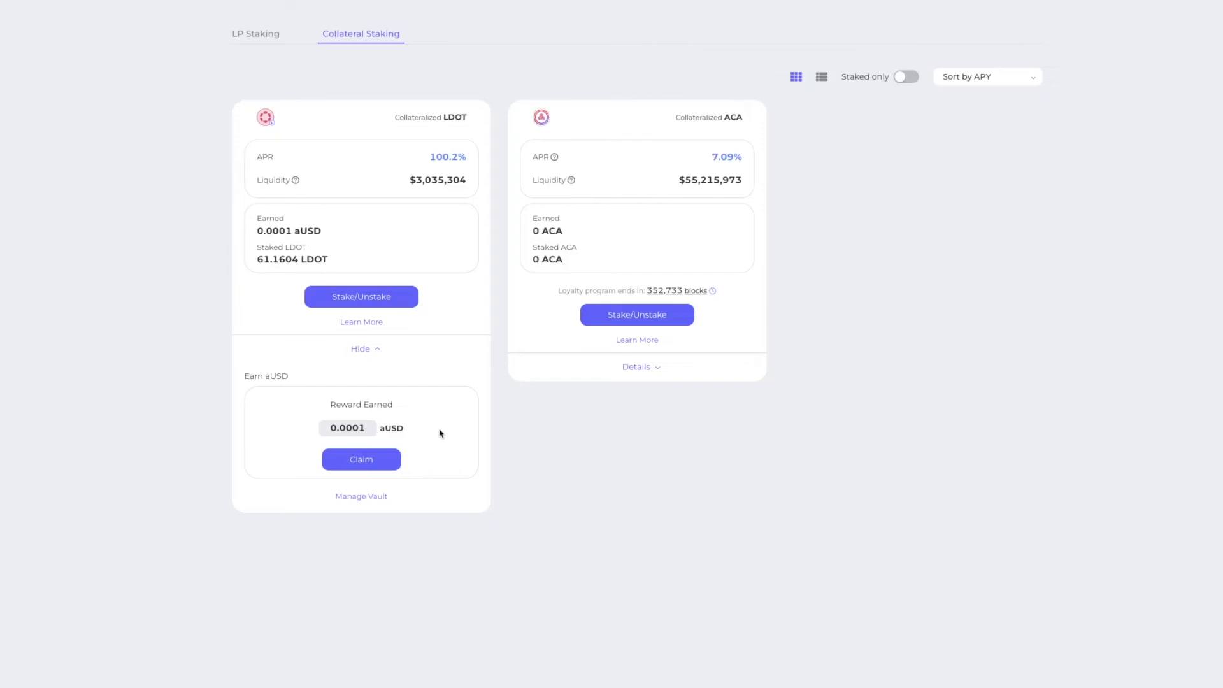
pyautogui.moveTo(427, 221)
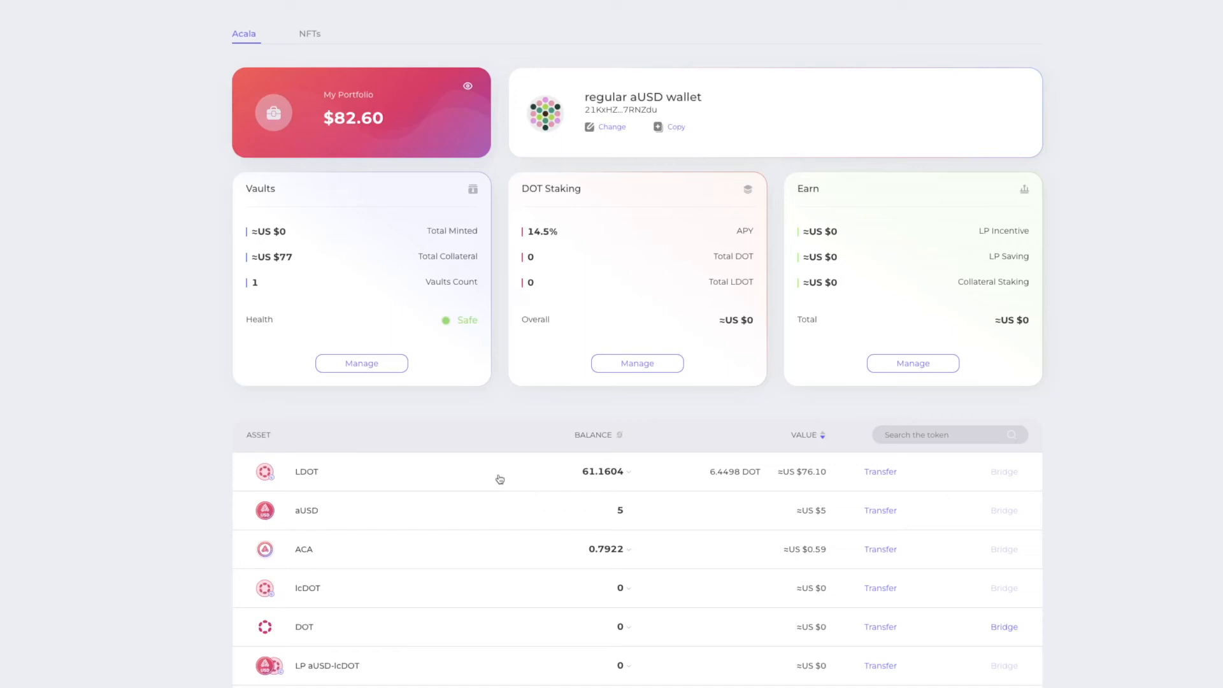
pyautogui.moveTo(742, 477)
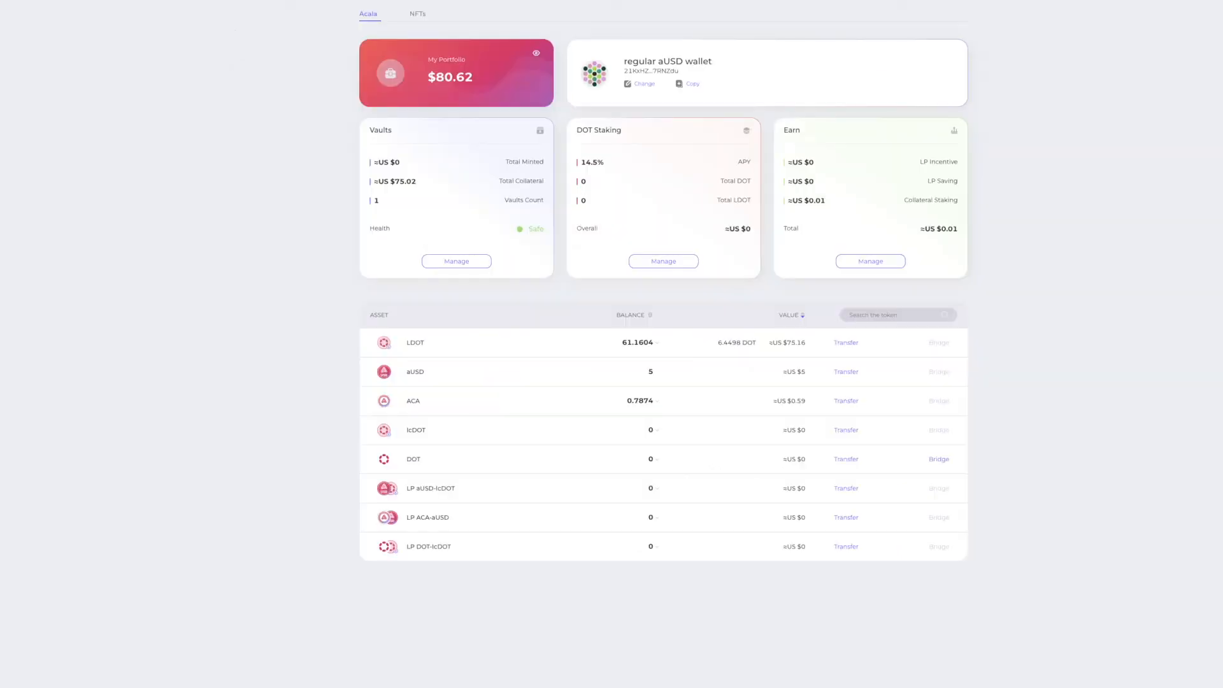
pyautogui.moveTo(349, 436)
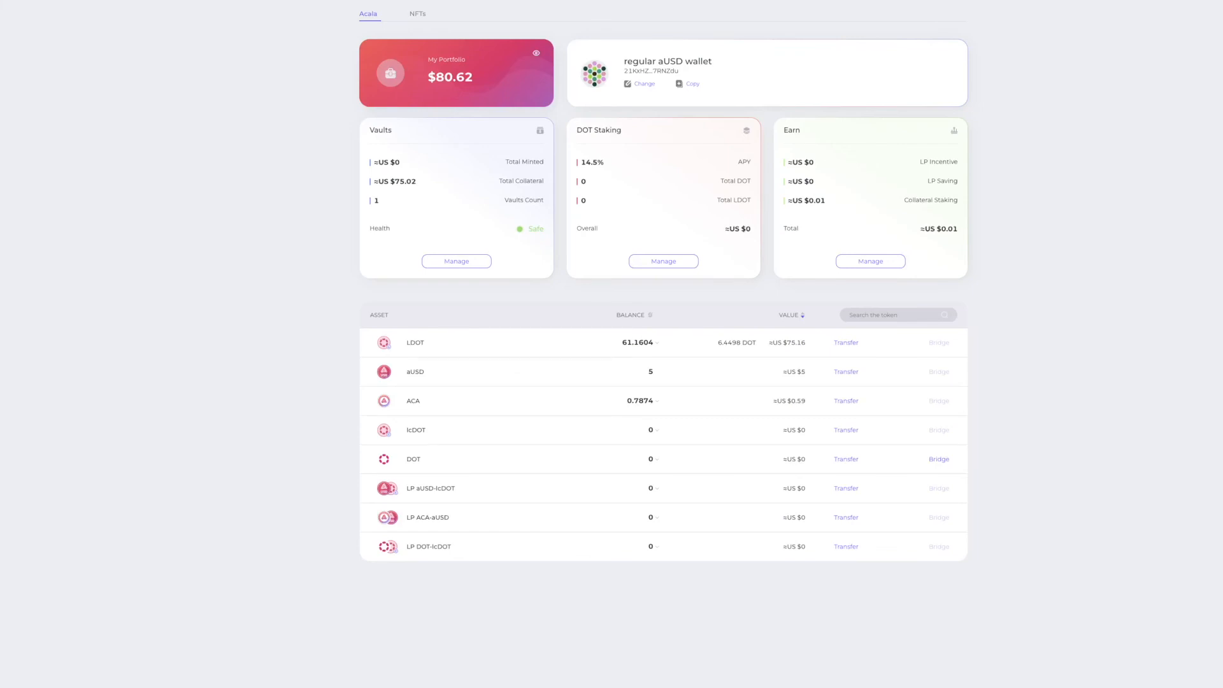
# - Open the LDOT pool's Stake/Unstake dialog from the collateral staking pools
pyautogui.click(870, 261)
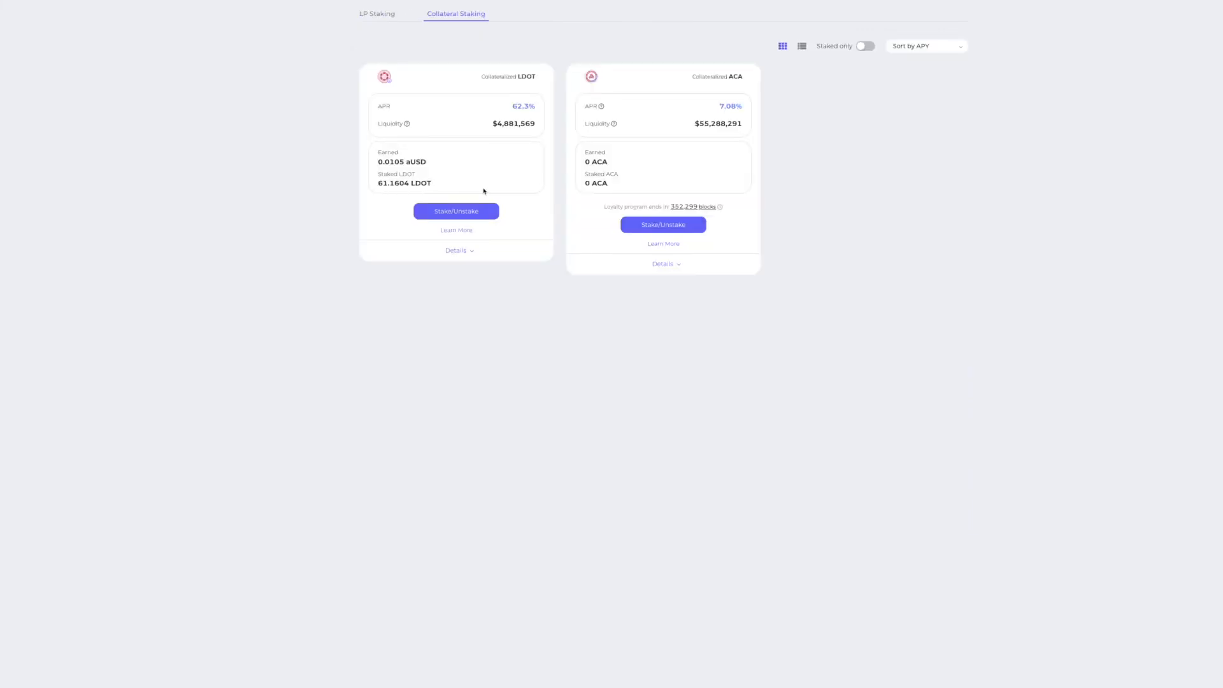
pyautogui.click(456, 211)
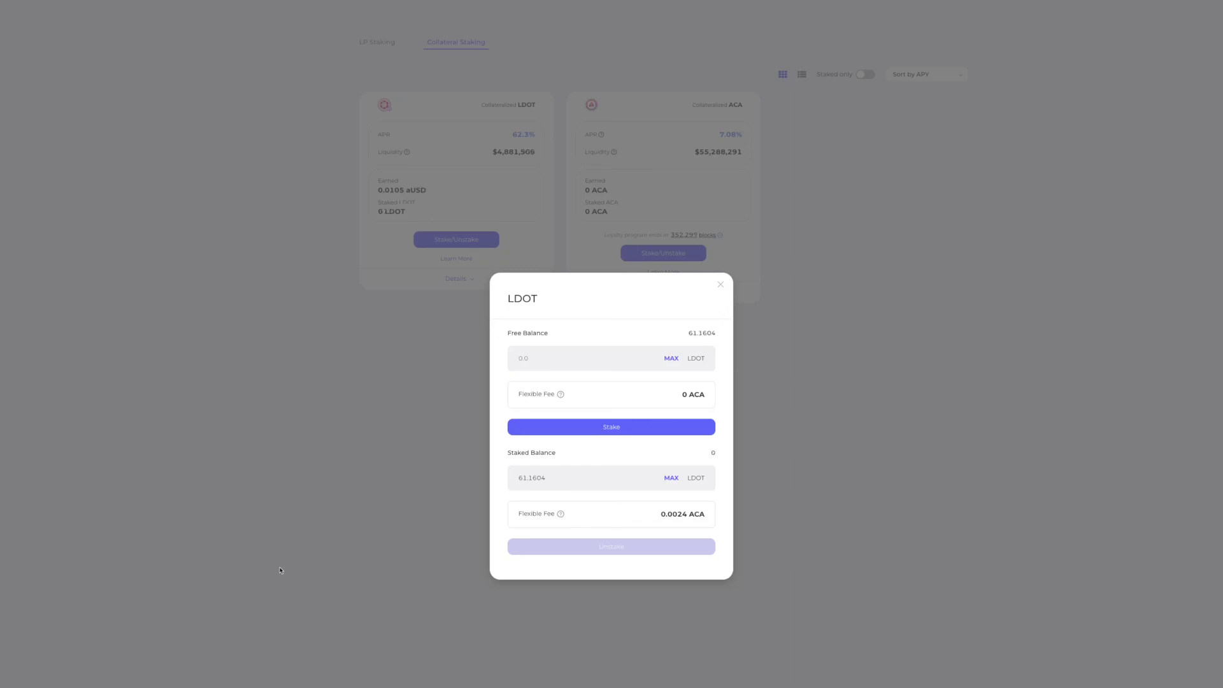
pyautogui.moveTo(755, 279)
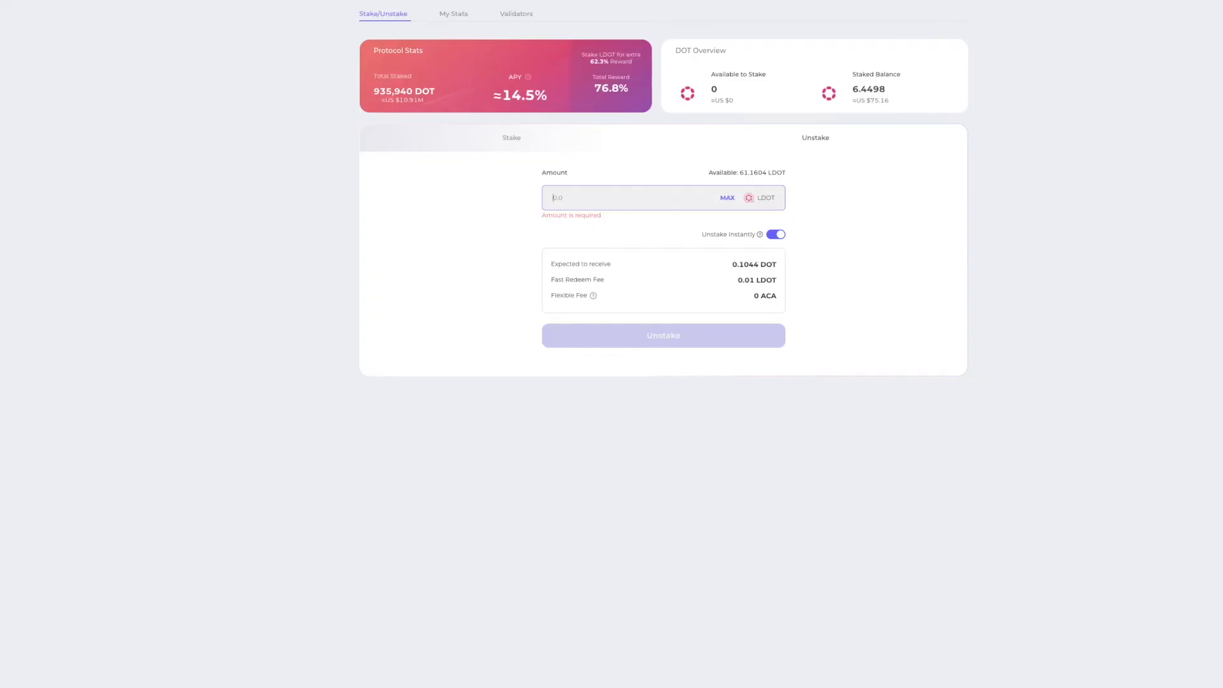
# - Enter 50 LDOT to unstake with instant unstaking turned off
pyautogui.write('5.0')
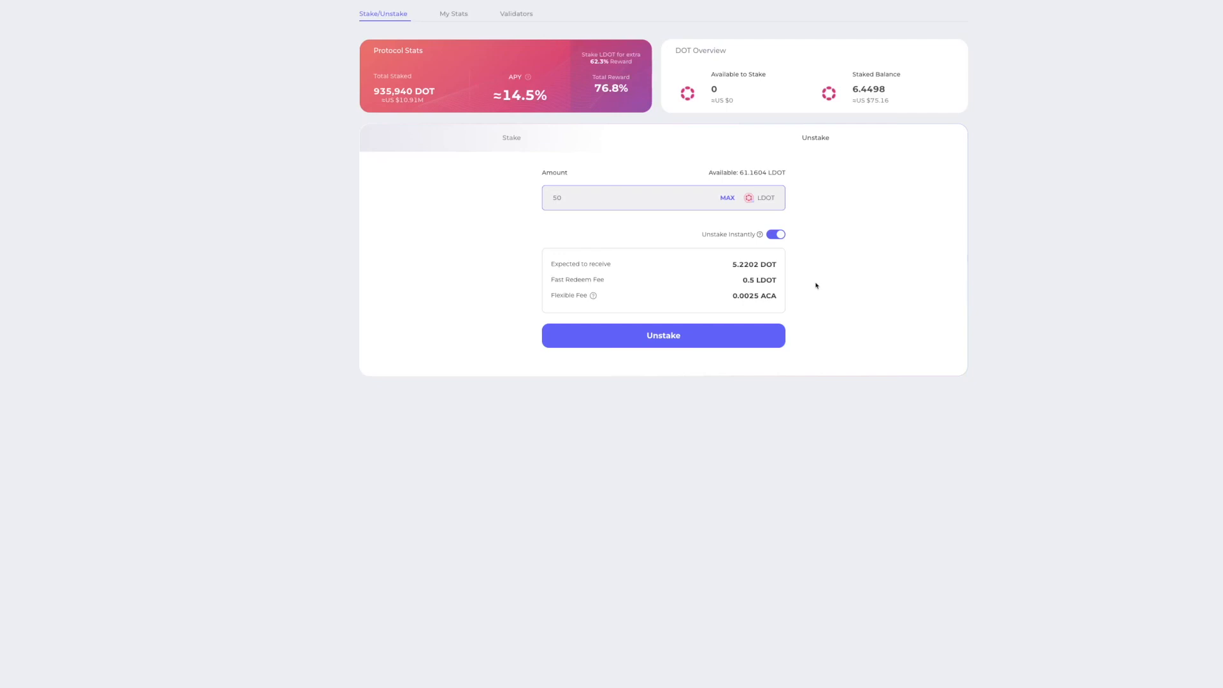
pyautogui.click(776, 234)
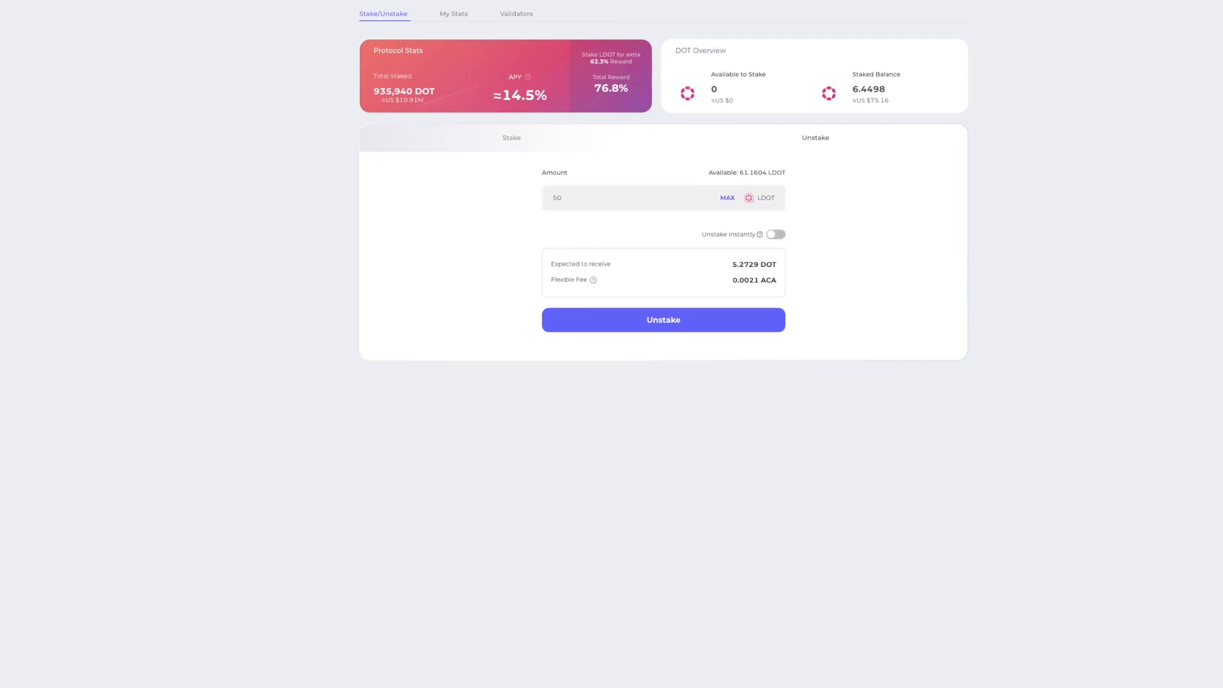